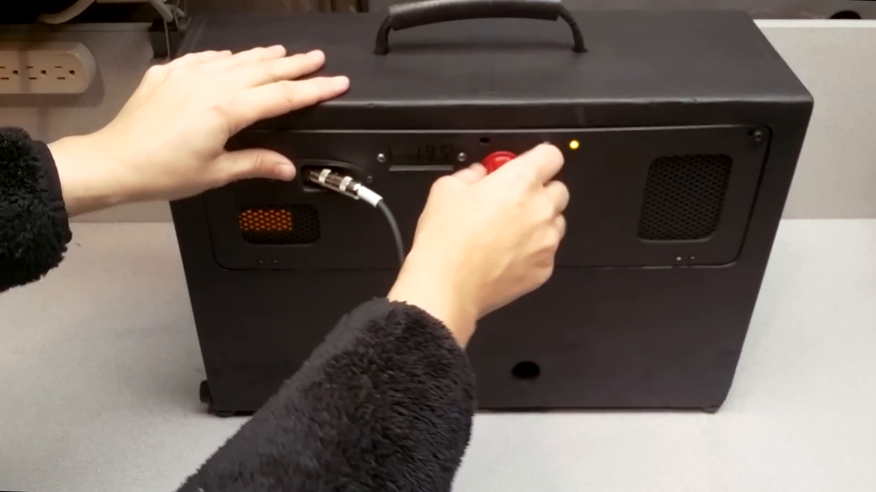
left_click(500, 162)
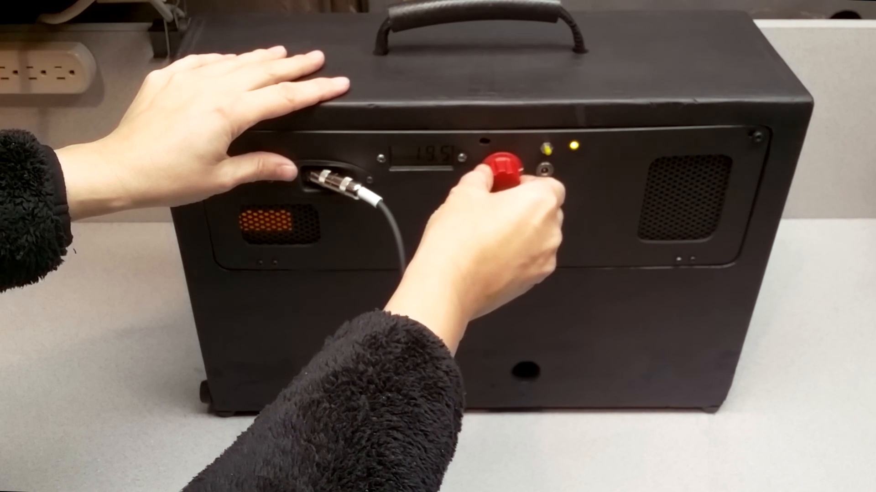